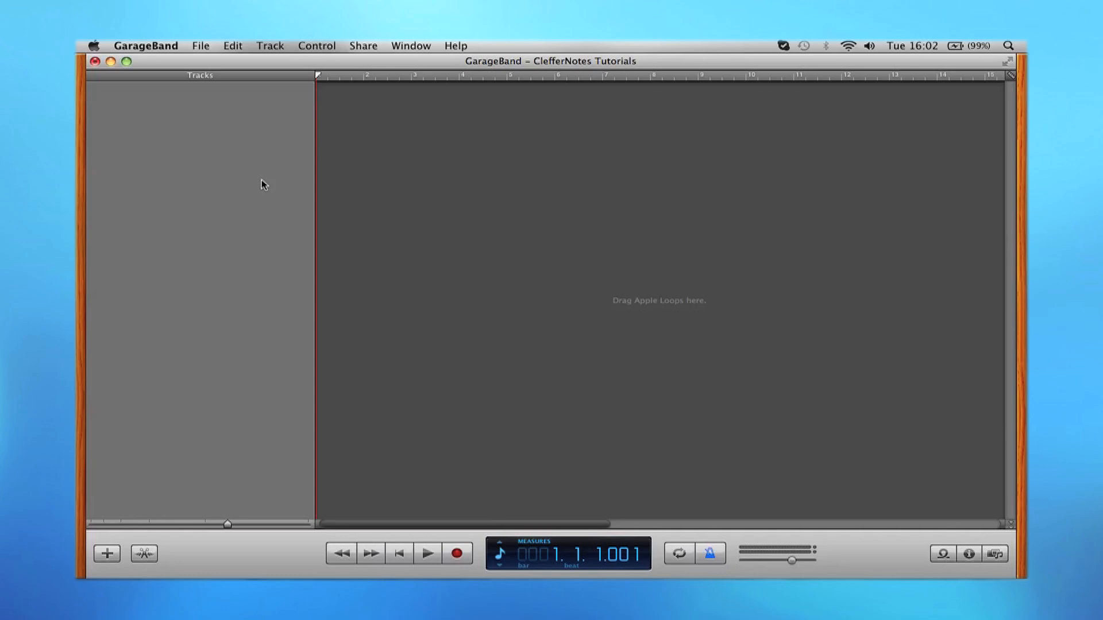
mouse_move(668, 215)
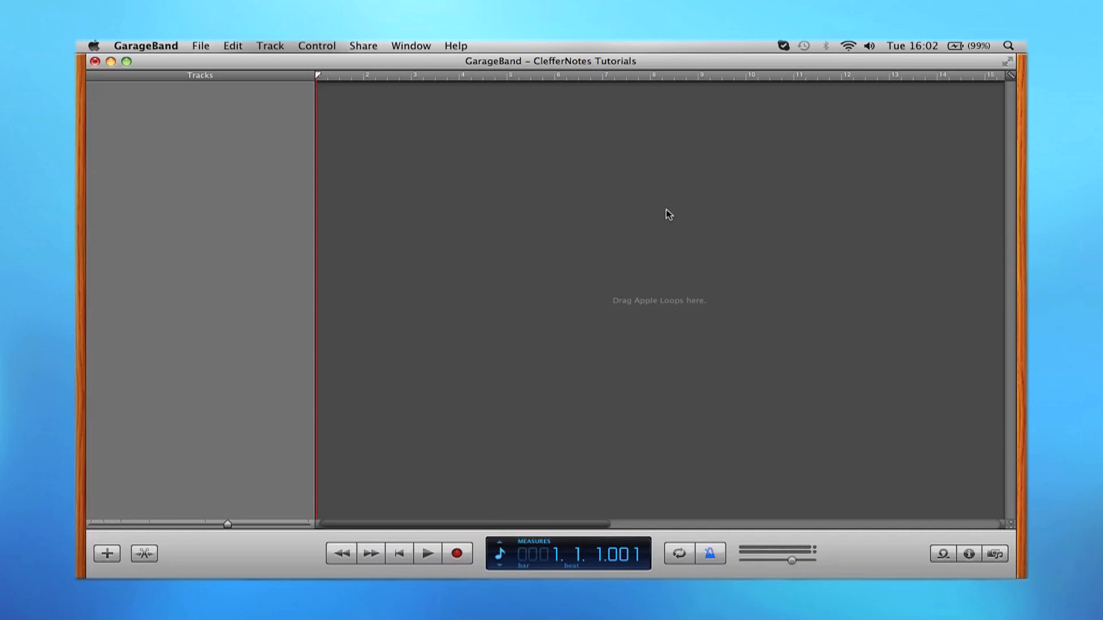
mouse_move(942, 554)
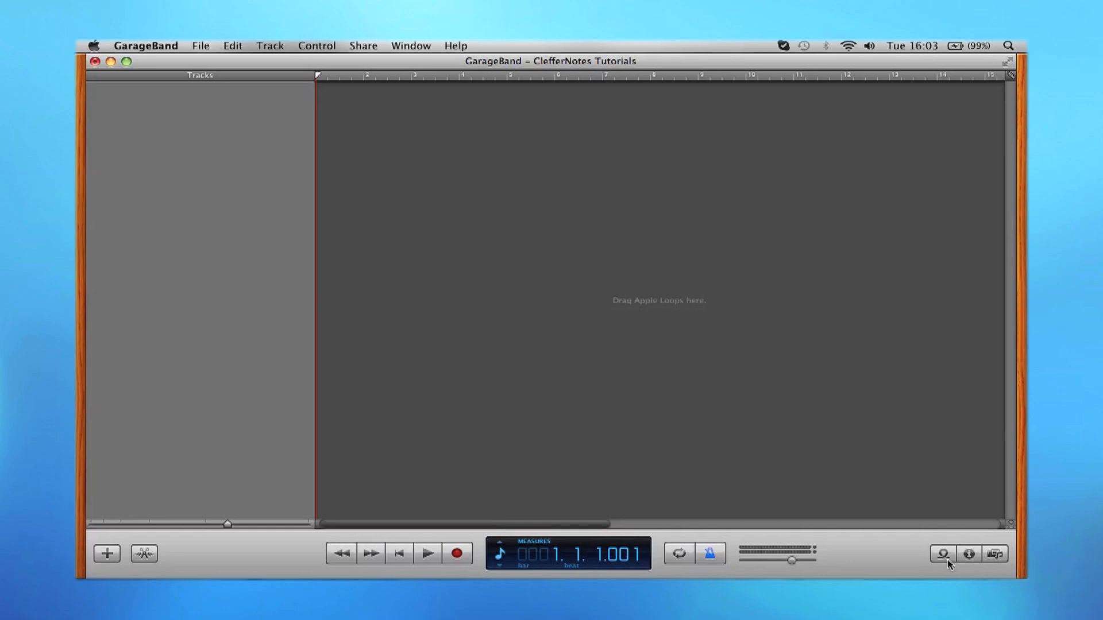
- Bring up the loop browser, scroll to the beats and audition Club Dance Beat 001
click(943, 554)
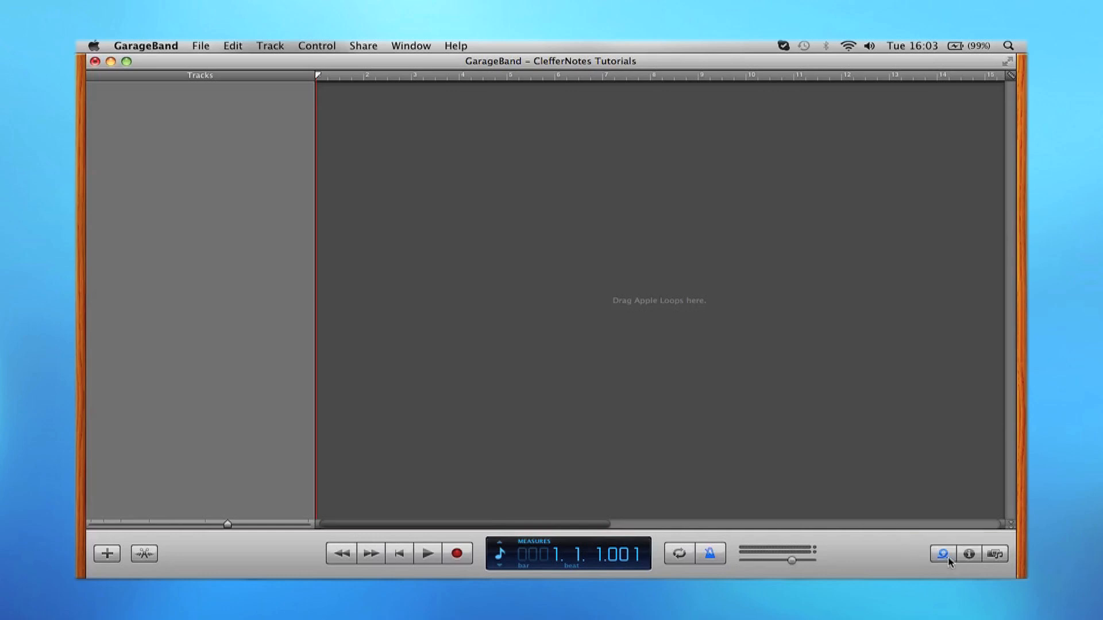
click(942, 554)
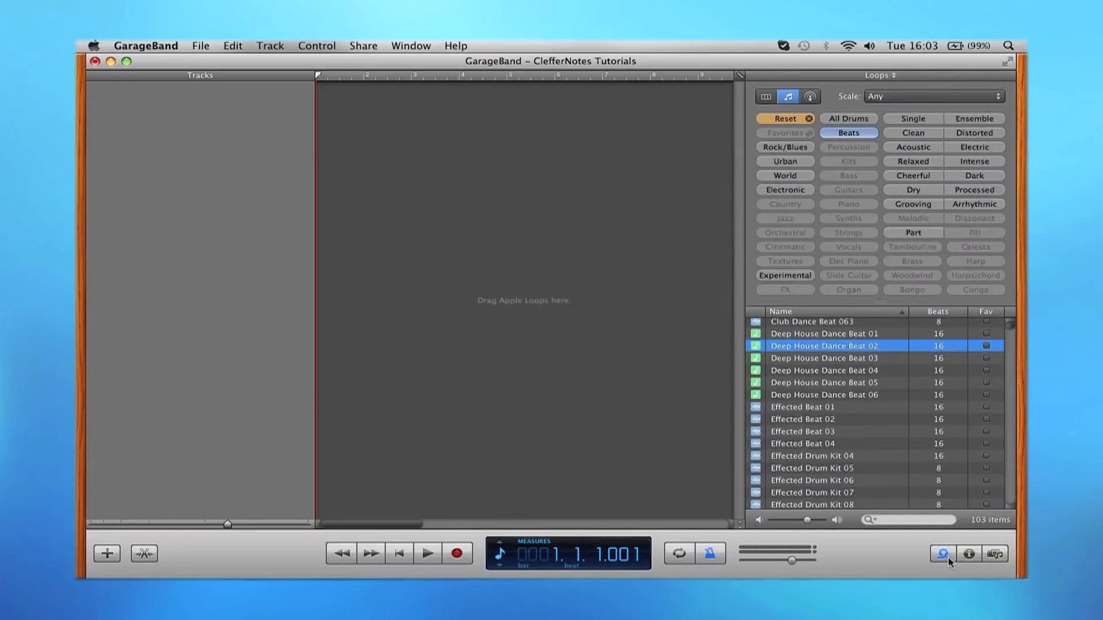
scroll(down, 3)
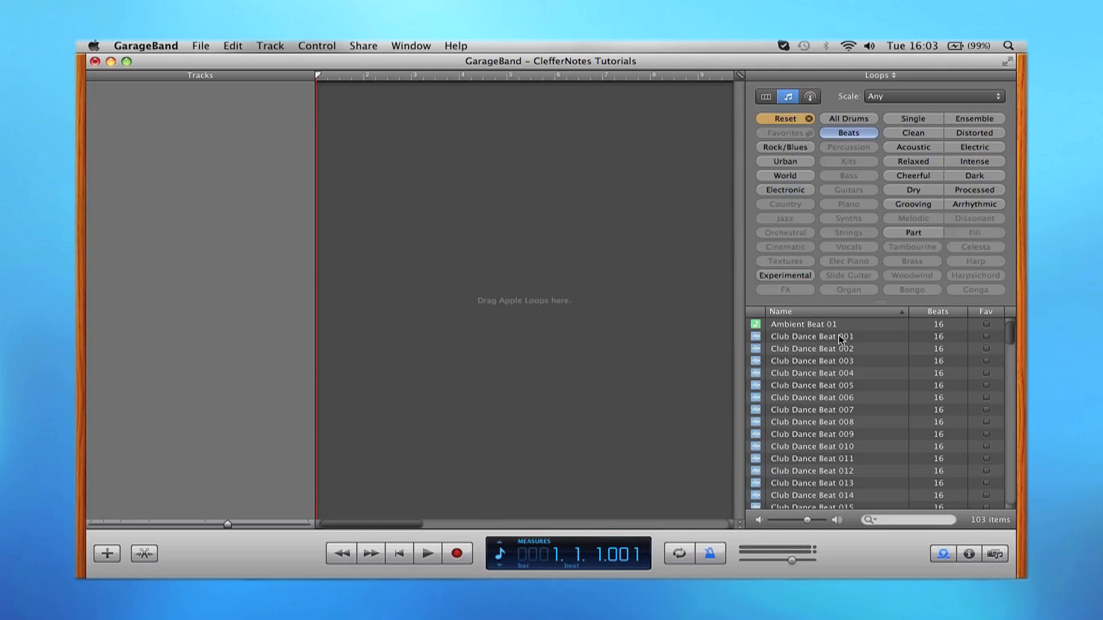
click(811, 336)
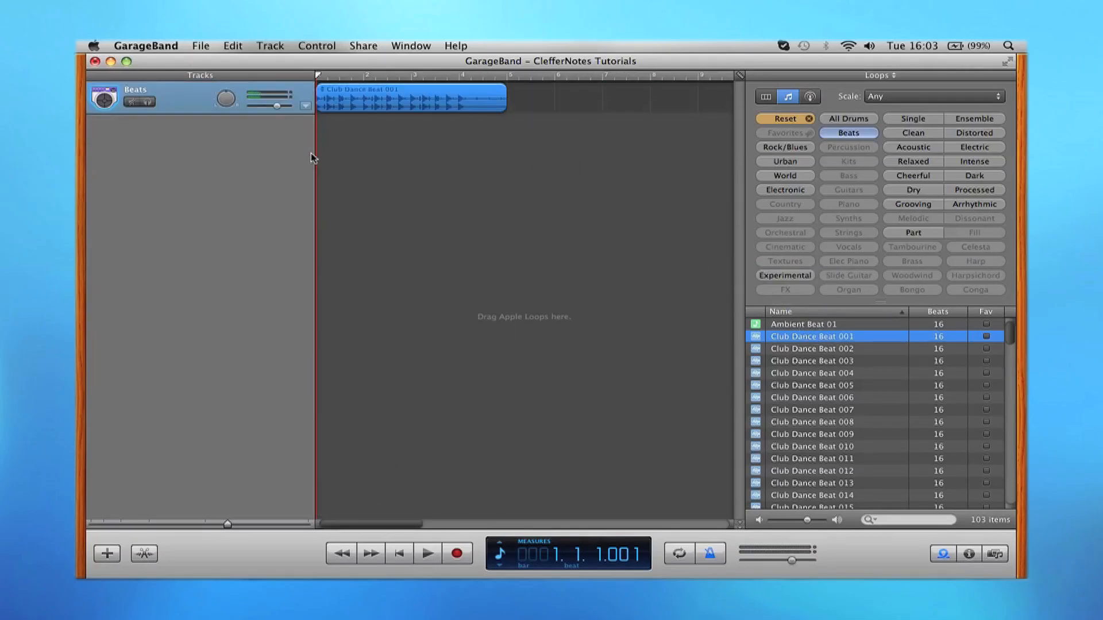
- Play the Club Dance Beat 001 region from the start and stop after a few bars
click(427, 554)
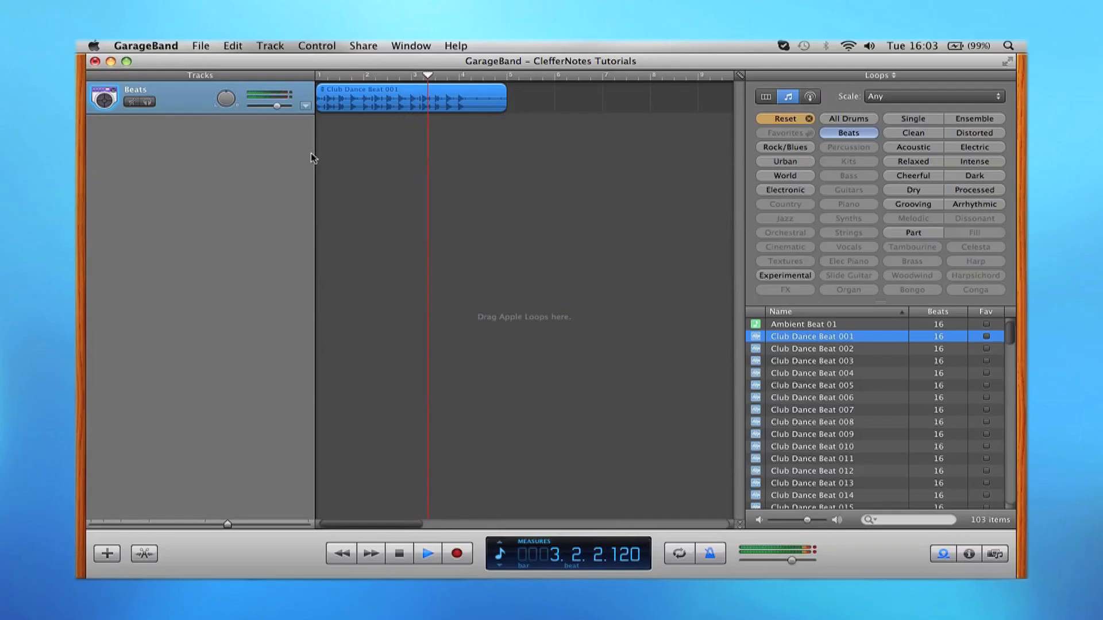
click(426, 553)
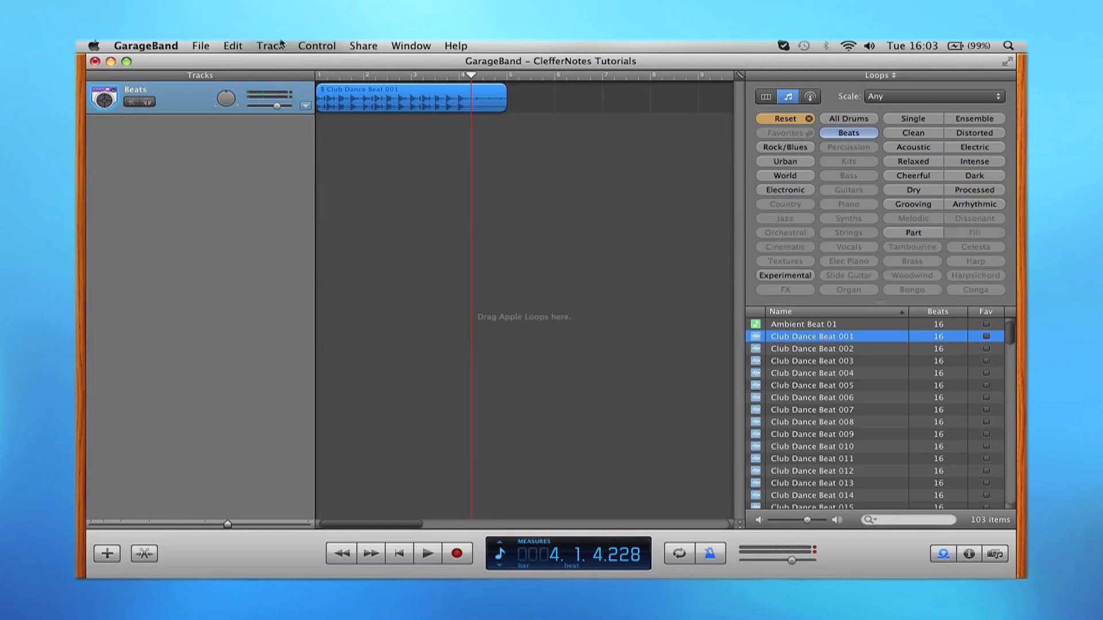
- Create a new Real Instrument track via Track > New Track
click(271, 45)
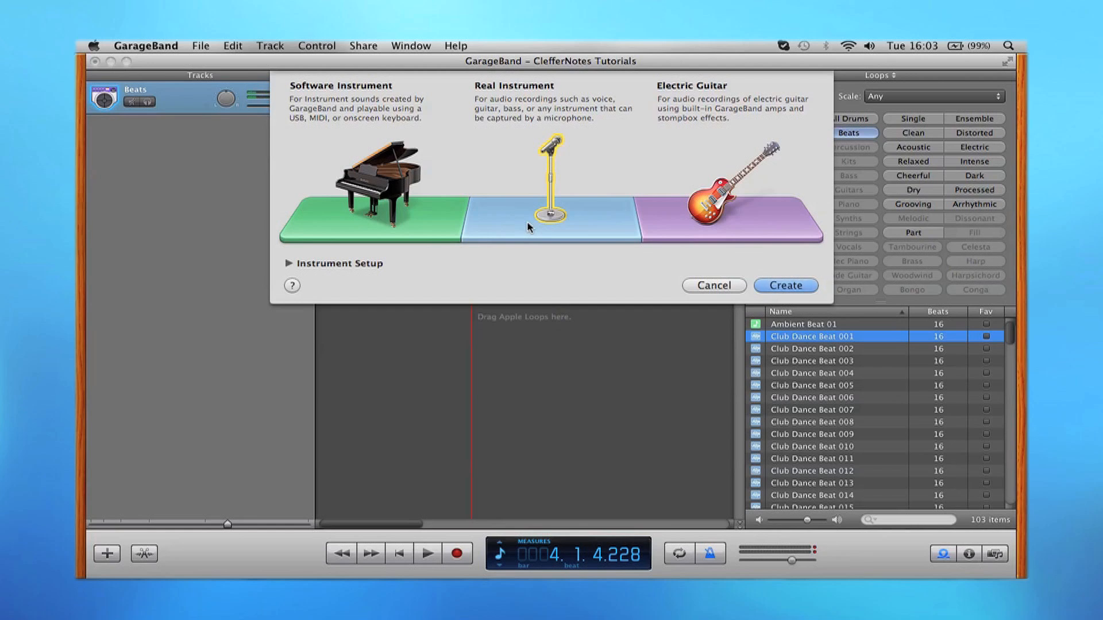
click(786, 285)
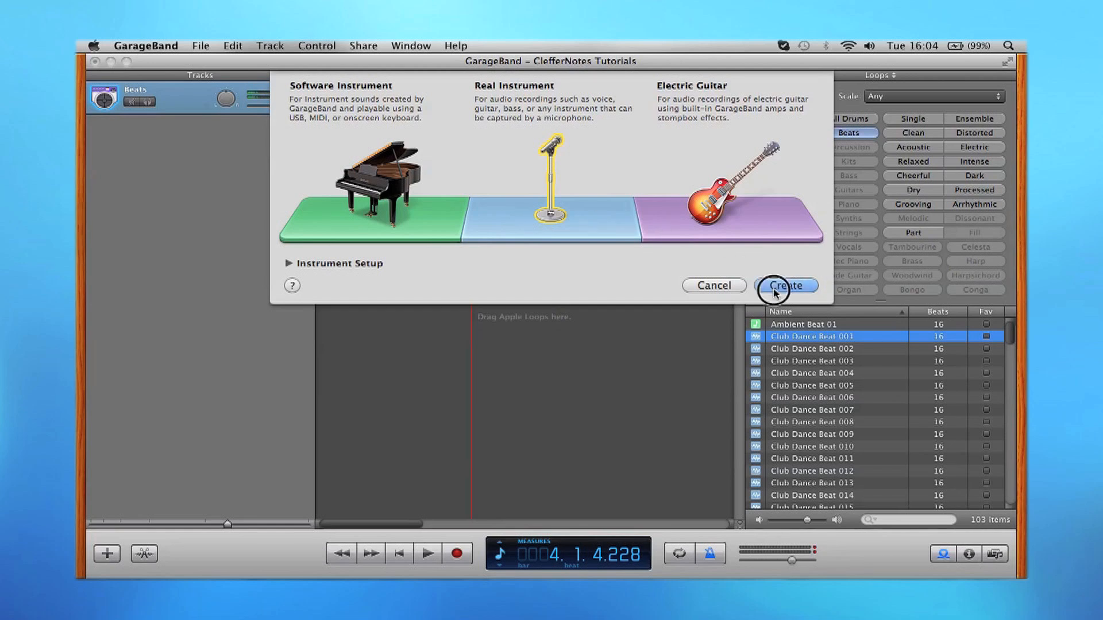
click(784, 285)
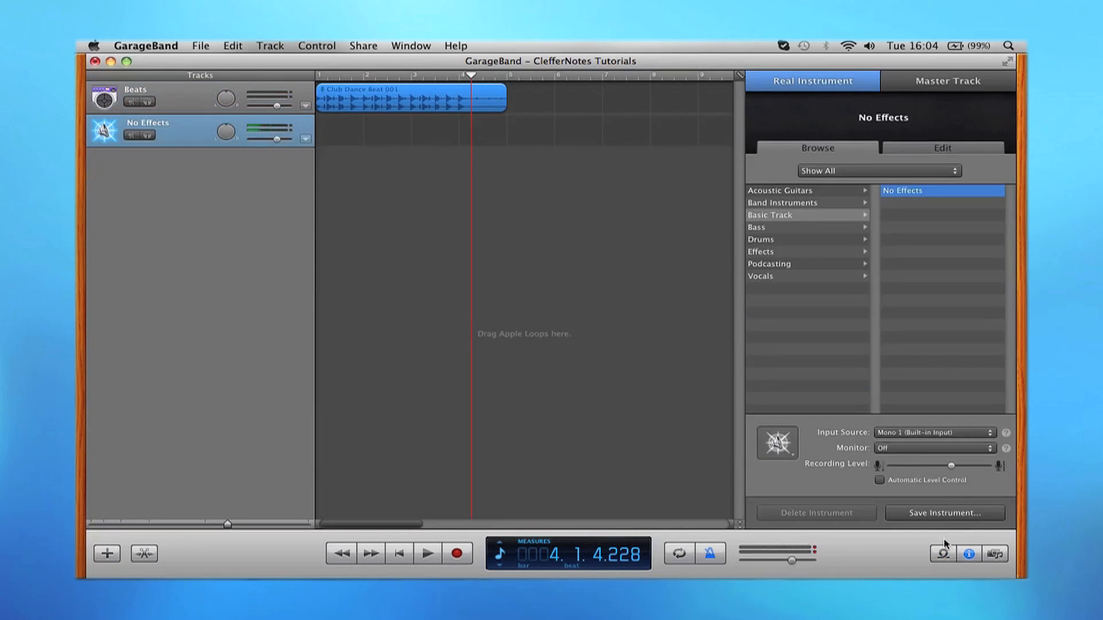
- Audition Club Dance Beat 002 in the loop browser and drag it into the timeline
click(942, 553)
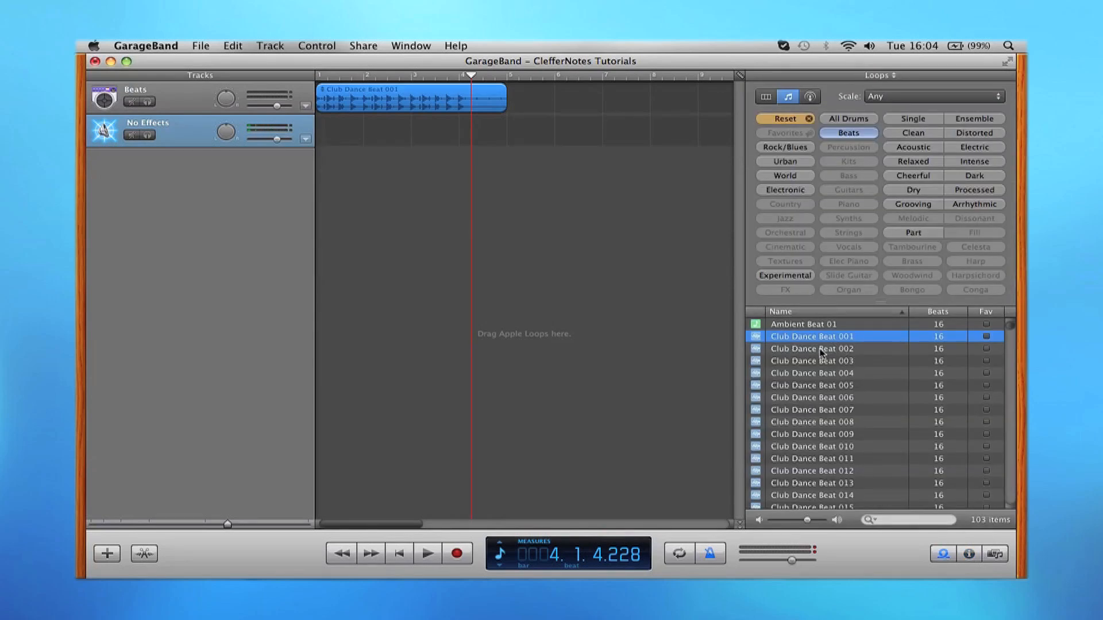
click(812, 348)
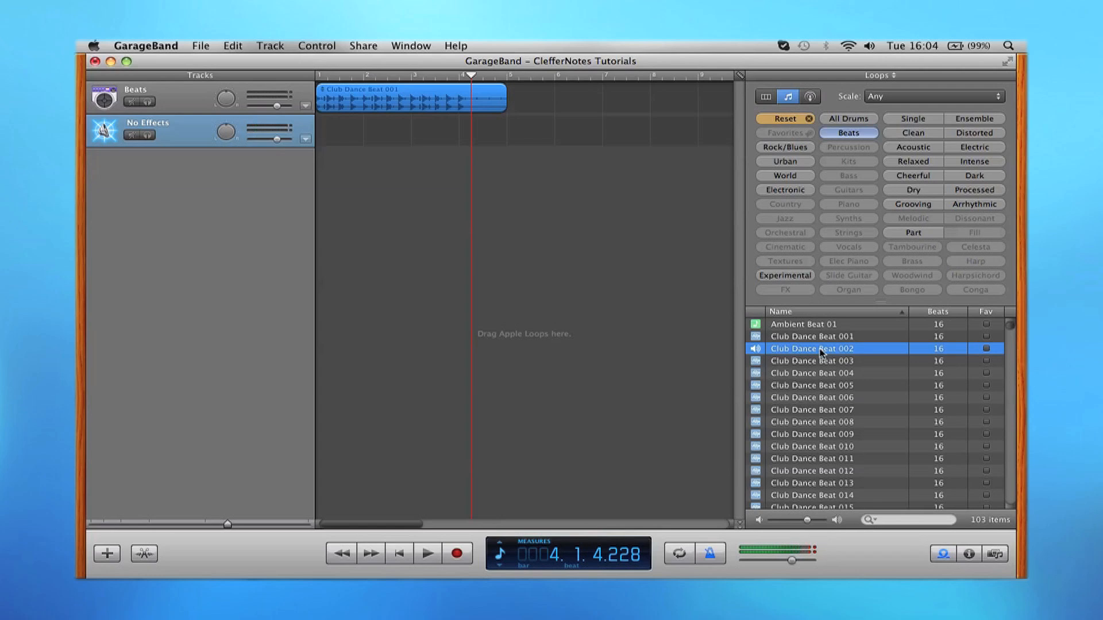
drag(819, 348, 570, 176)
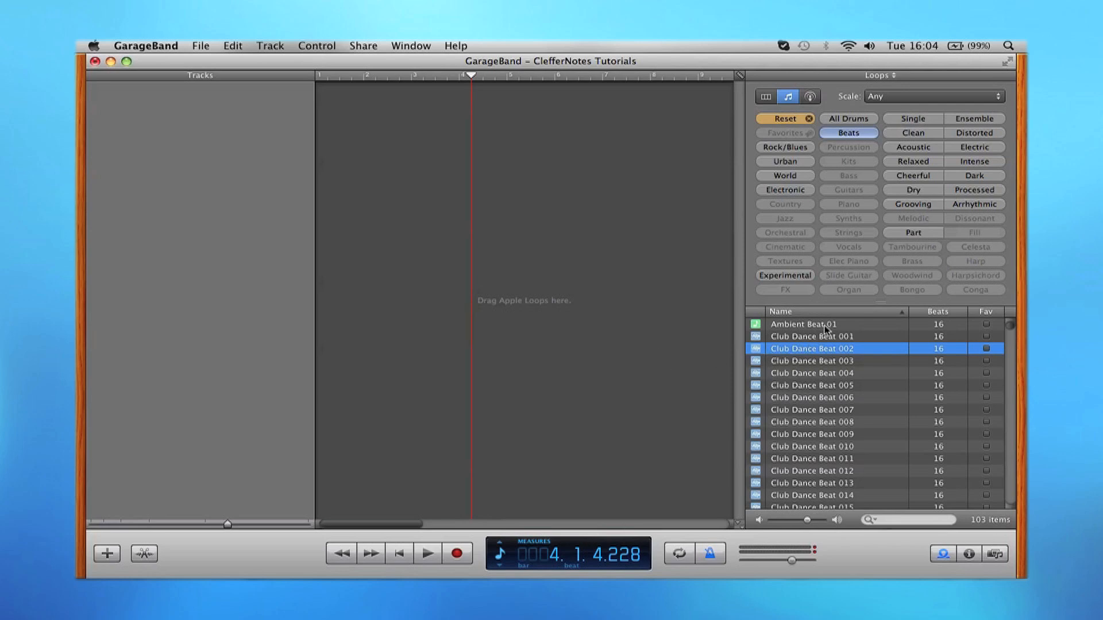
- Audition Ambient Beat 01 and drop it at bar 1 of a fresh Beats track
click(804, 324)
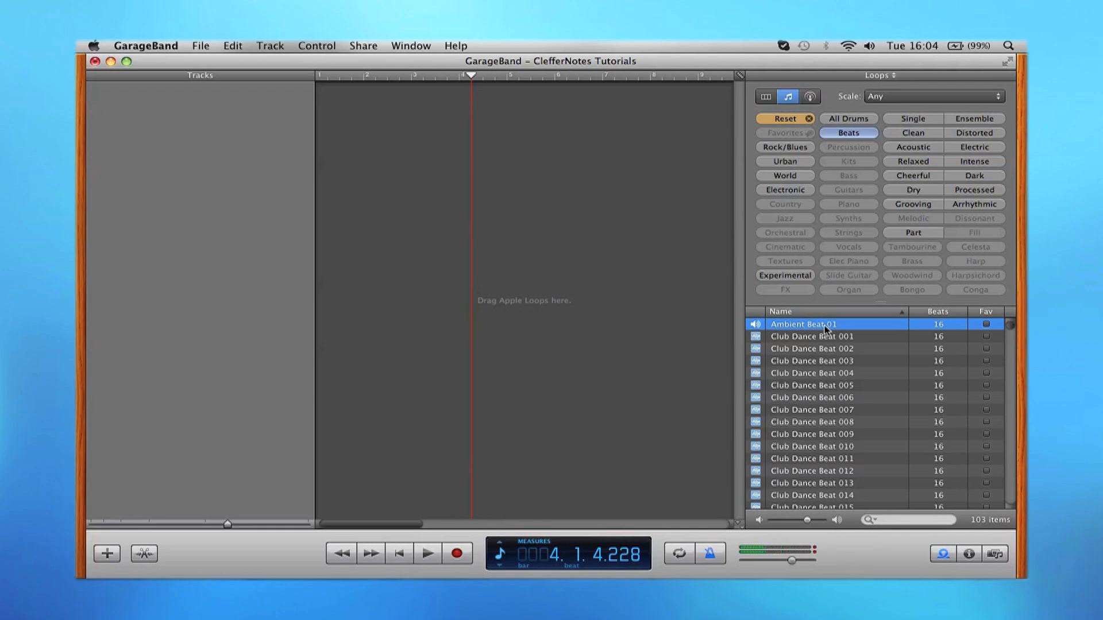
drag(802, 324, 643, 96)
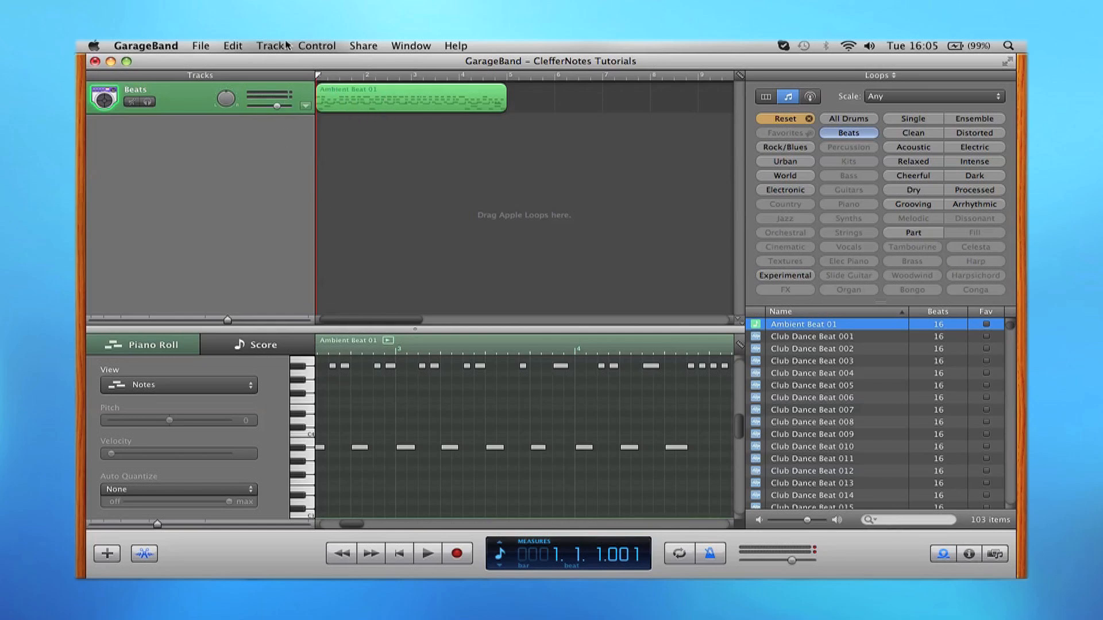
- Add another Real Instrument track and return to the loop browser
click(270, 46)
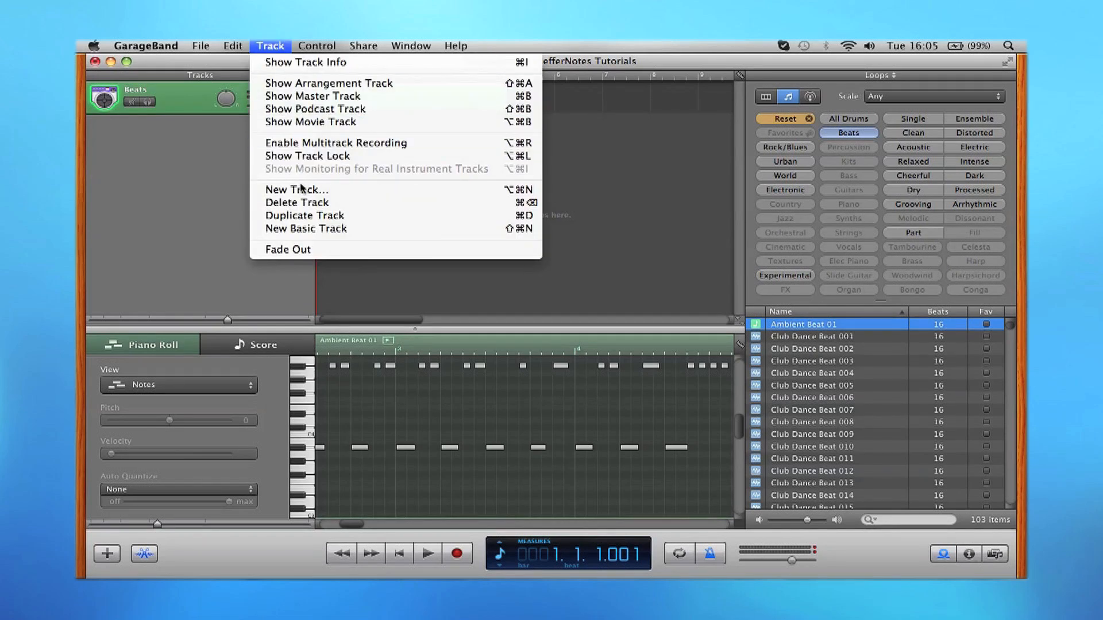
click(296, 190)
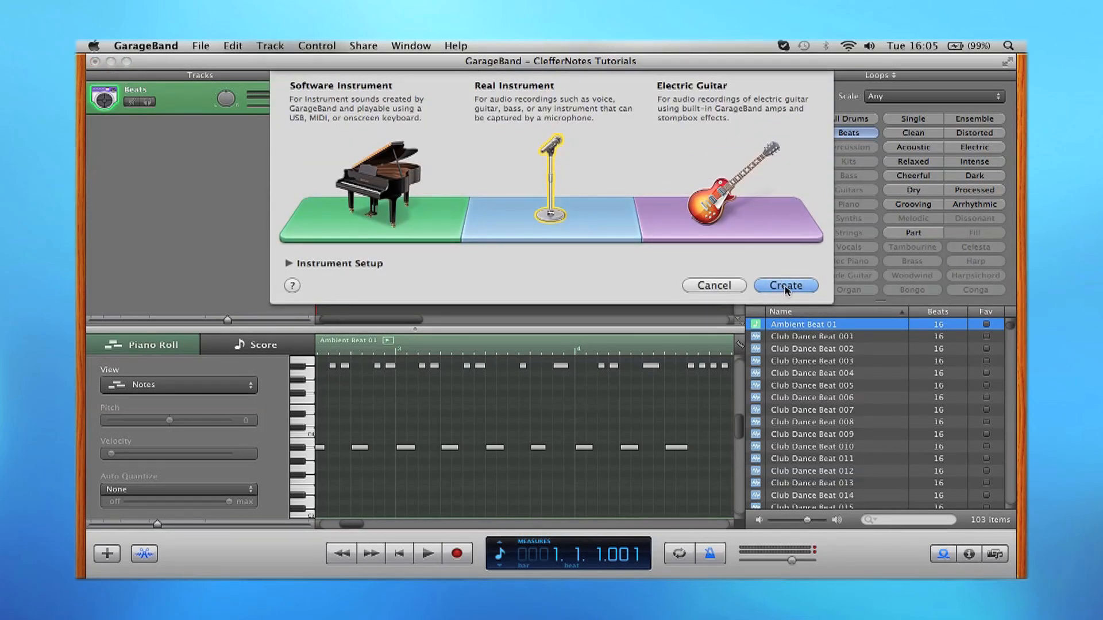
click(785, 285)
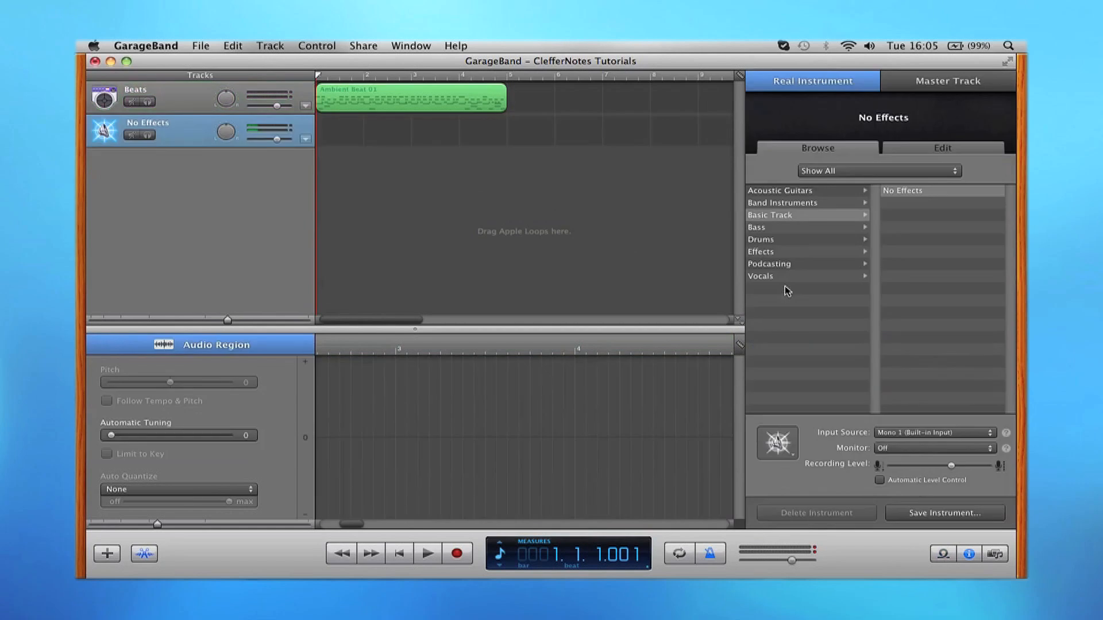
mouse_move(938, 548)
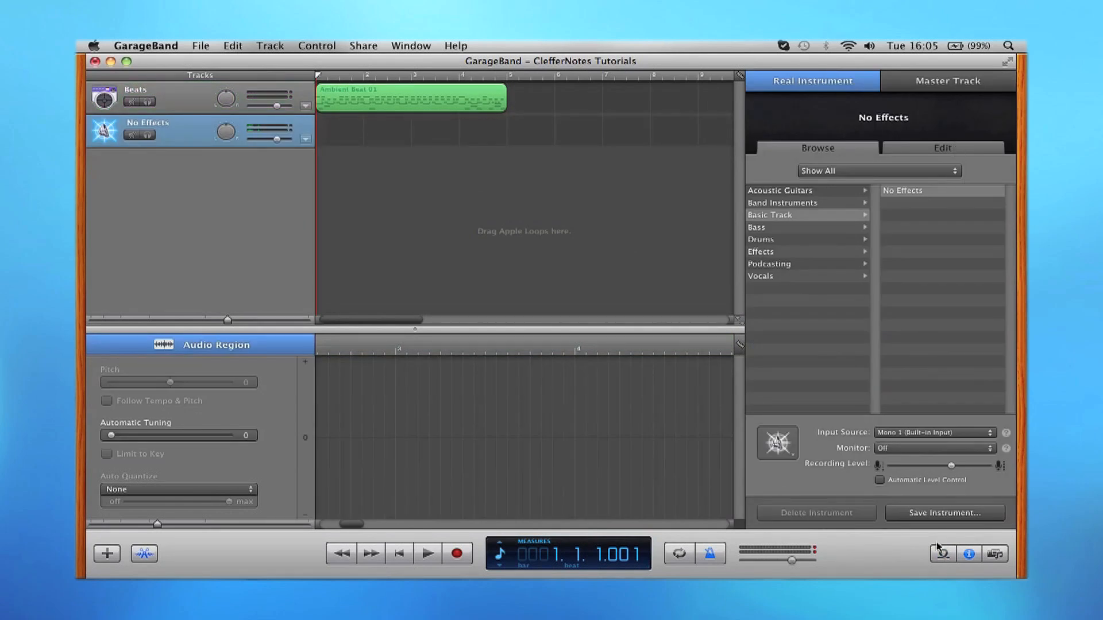
click(942, 554)
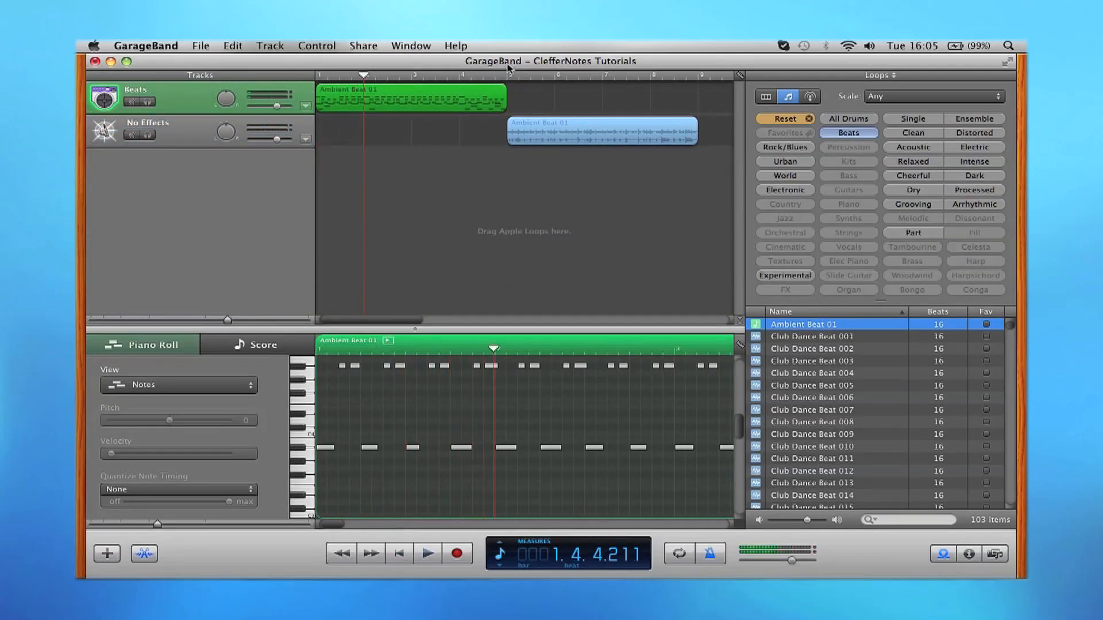
- Play to around bar 6, stop, and select the Ambient Beat 01 region on the second track
click(427, 552)
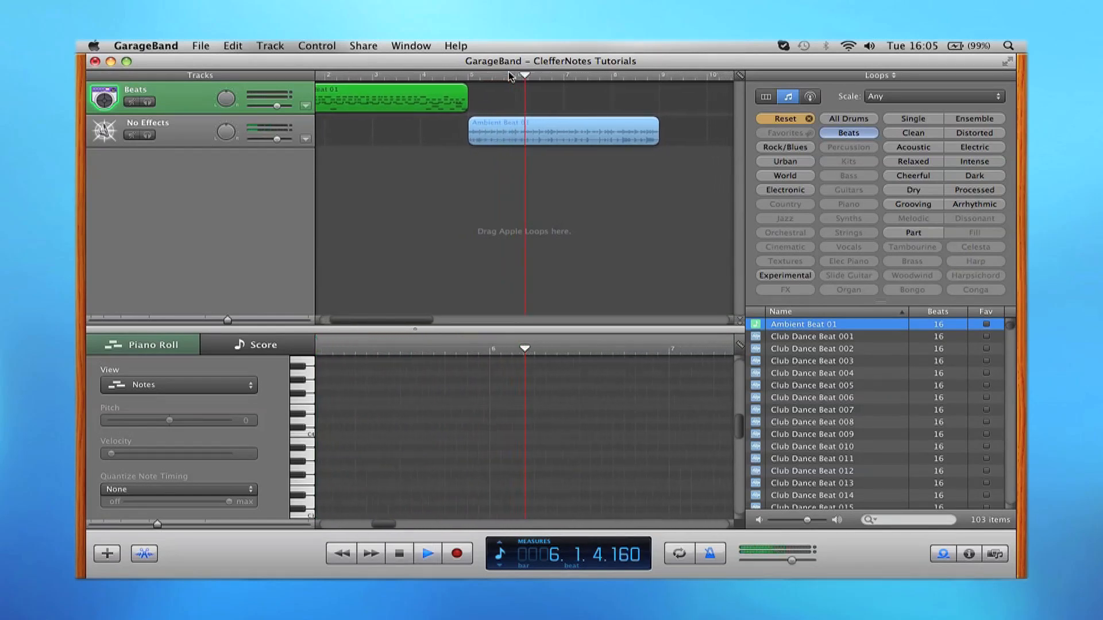
click(427, 553)
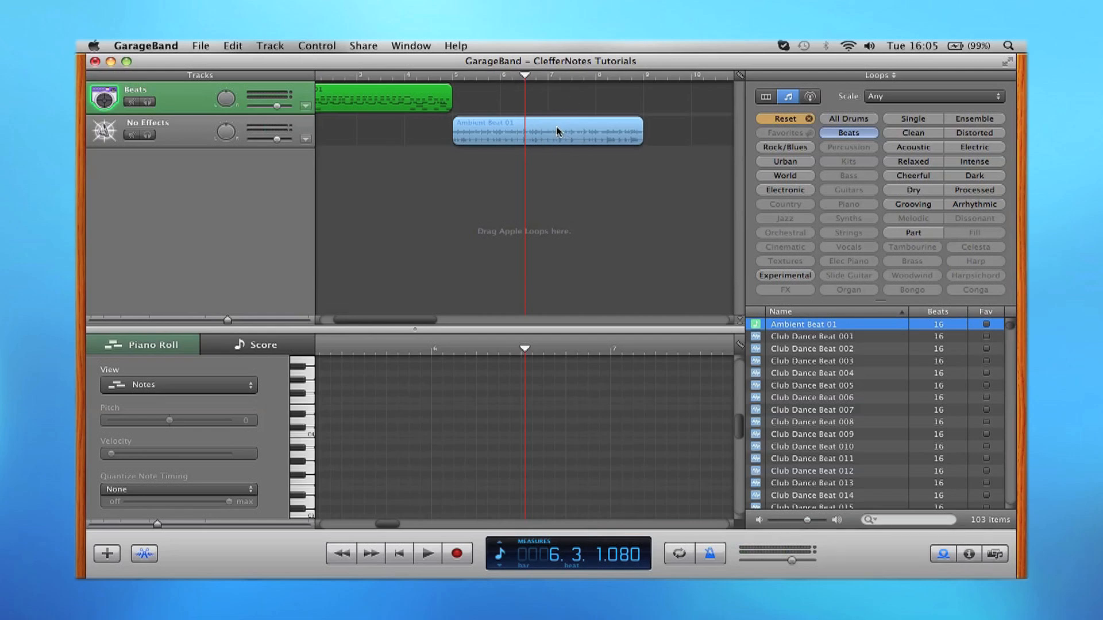
click(547, 130)
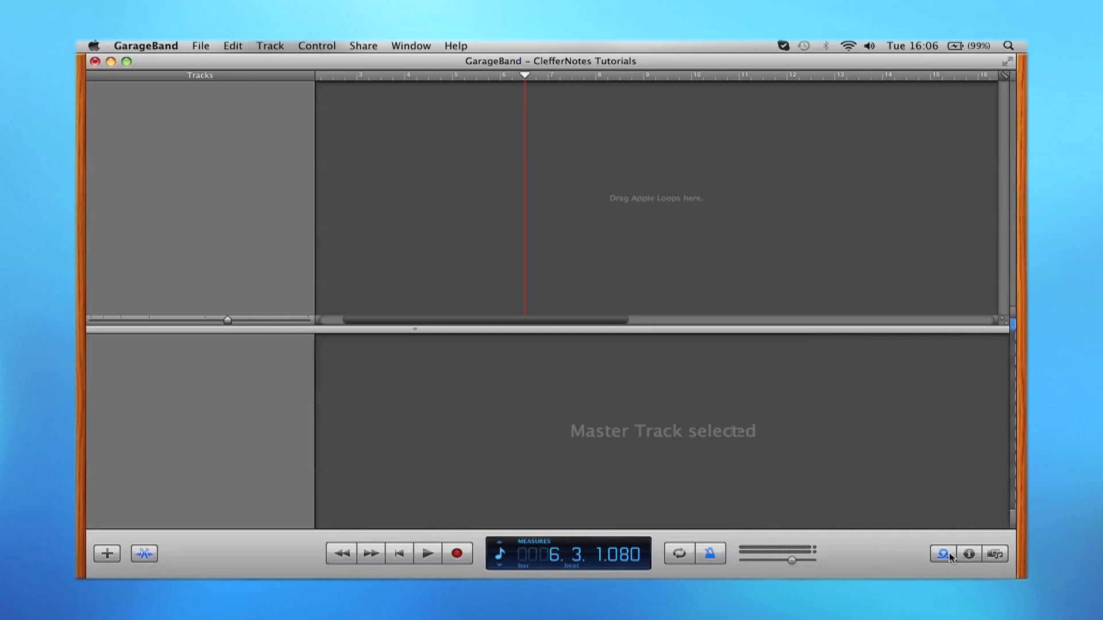
- Return the playhead to bar 1 and drag Club Dance Beat 001 onto a fresh Beats track
click(942, 554)
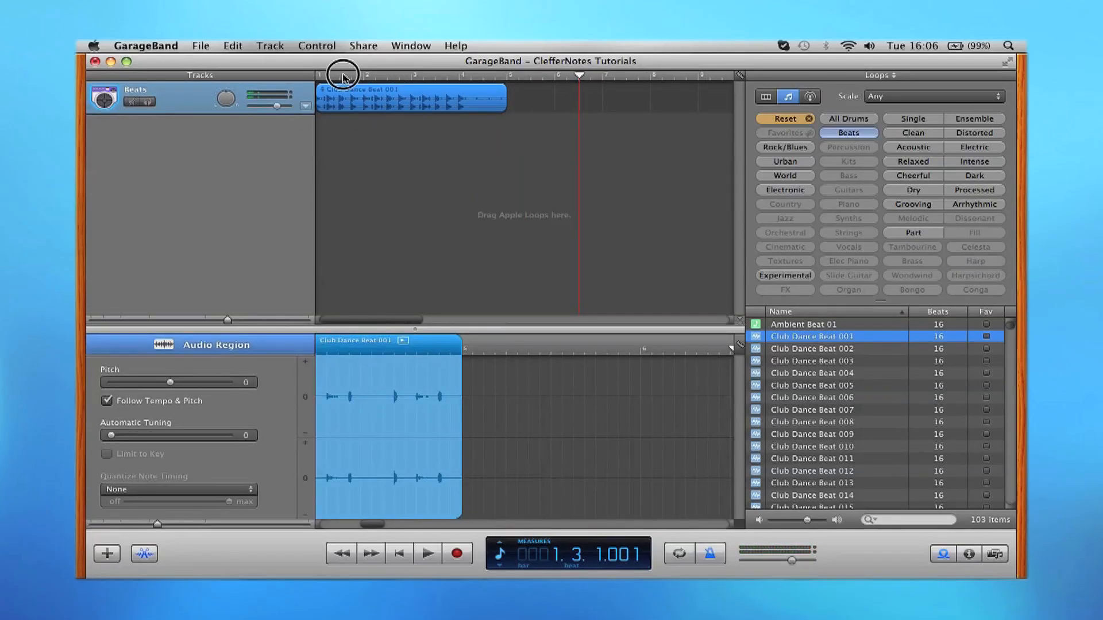
click(428, 553)
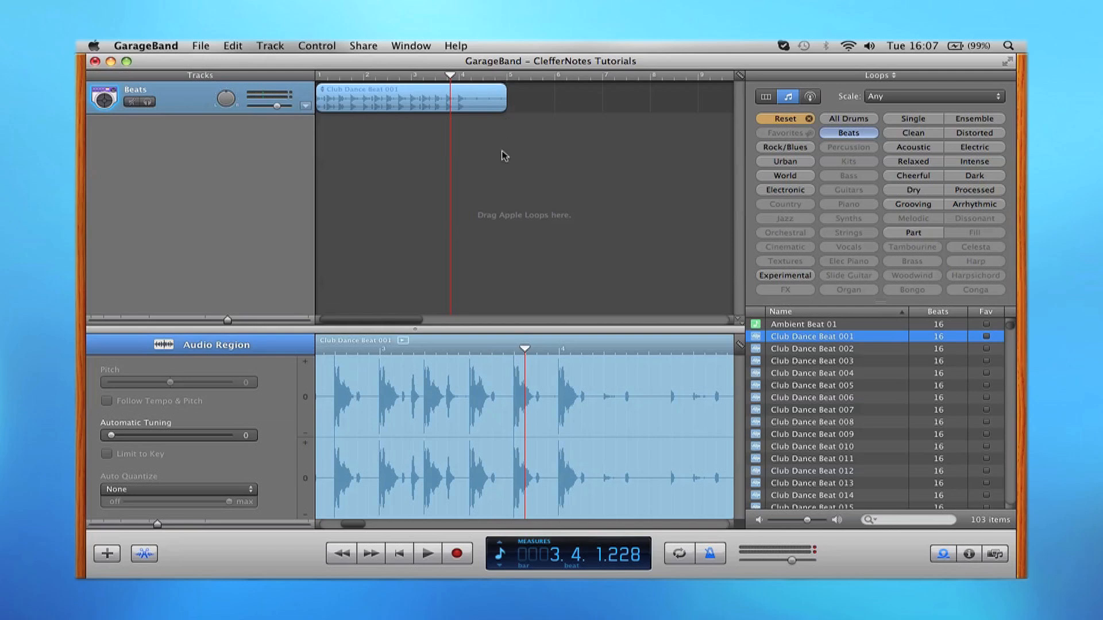
click(107, 401)
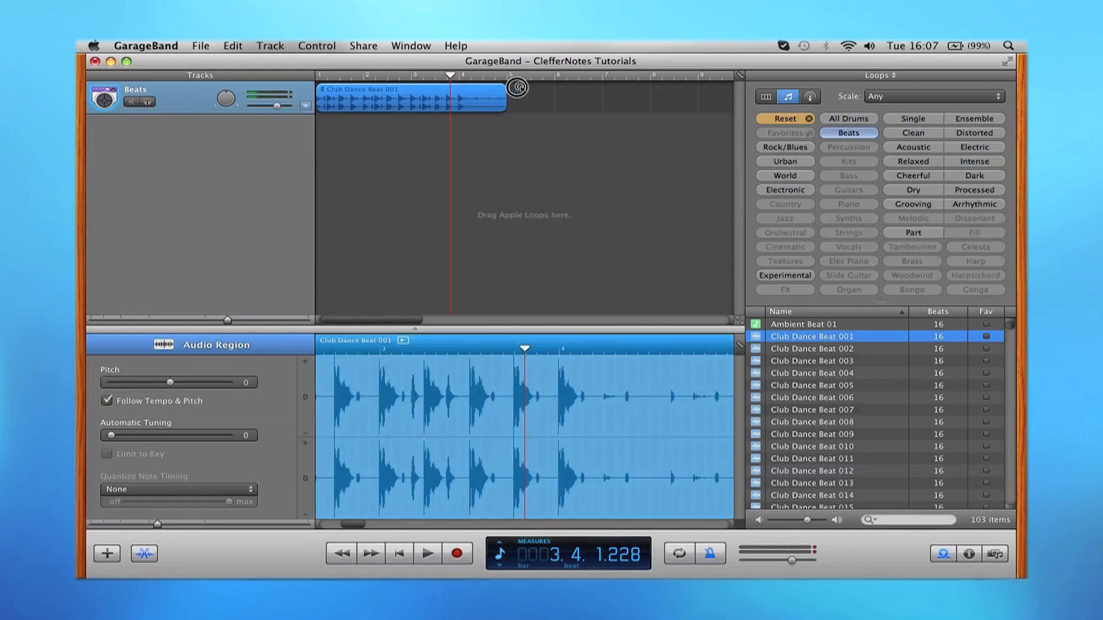
drag(517, 89, 622, 102)
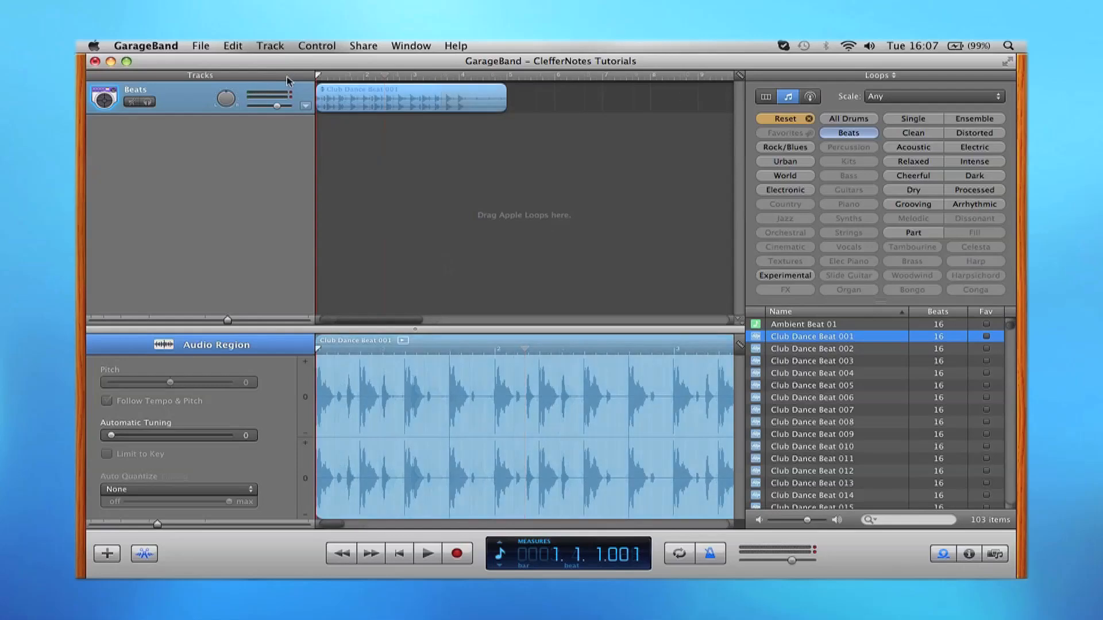
- Set the playhead at bar 2 and split the Club Dance Beat region there via Edit > Split
click(428, 553)
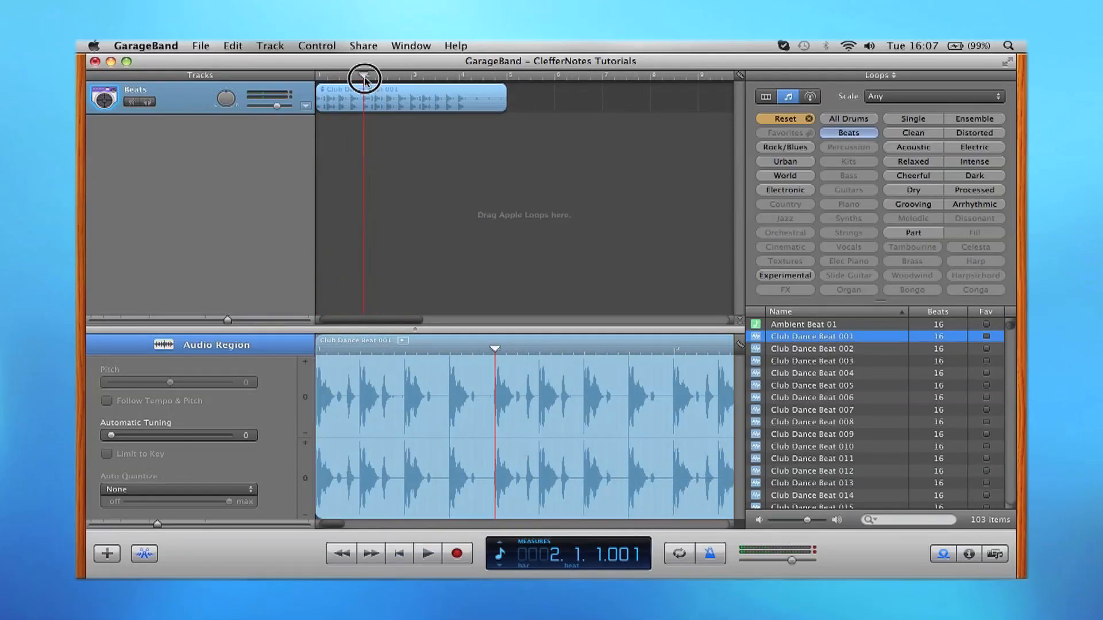
click(107, 401)
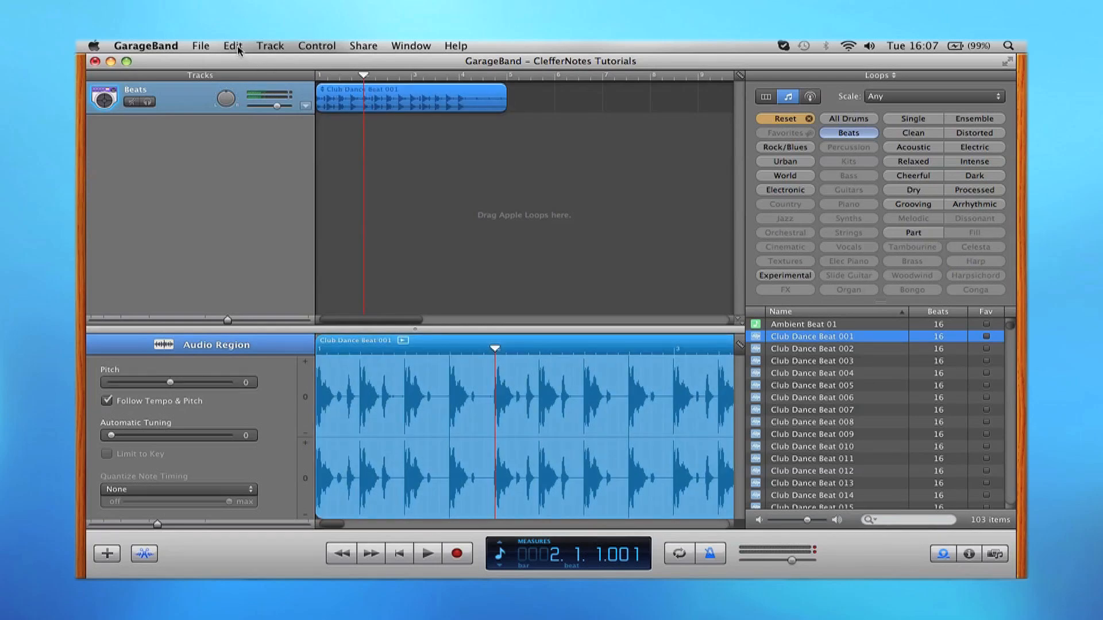
click(232, 45)
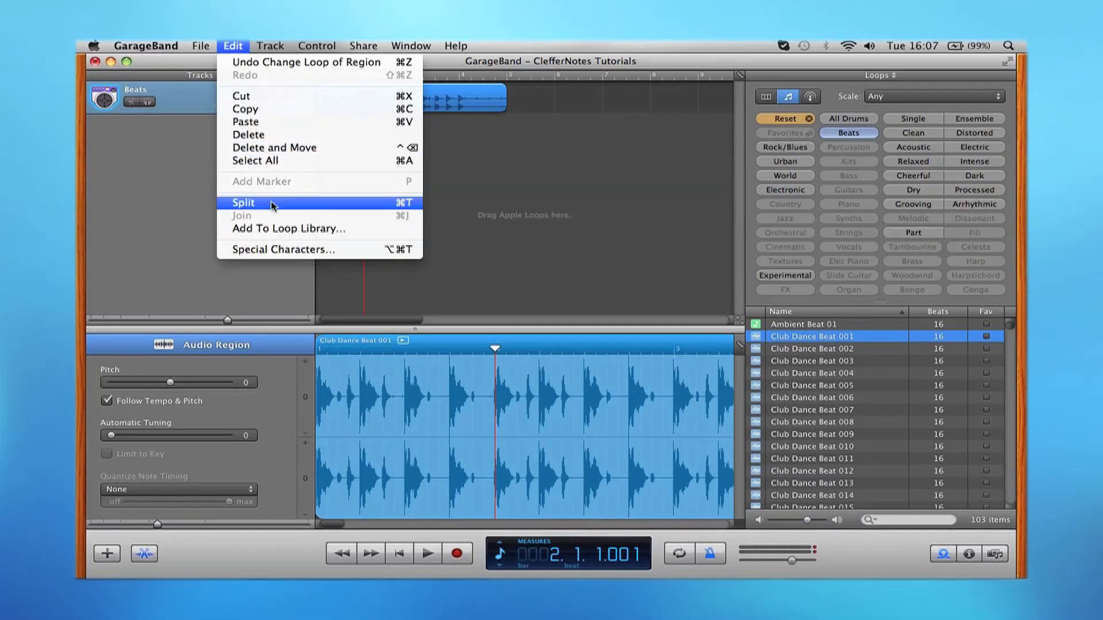
click(244, 202)
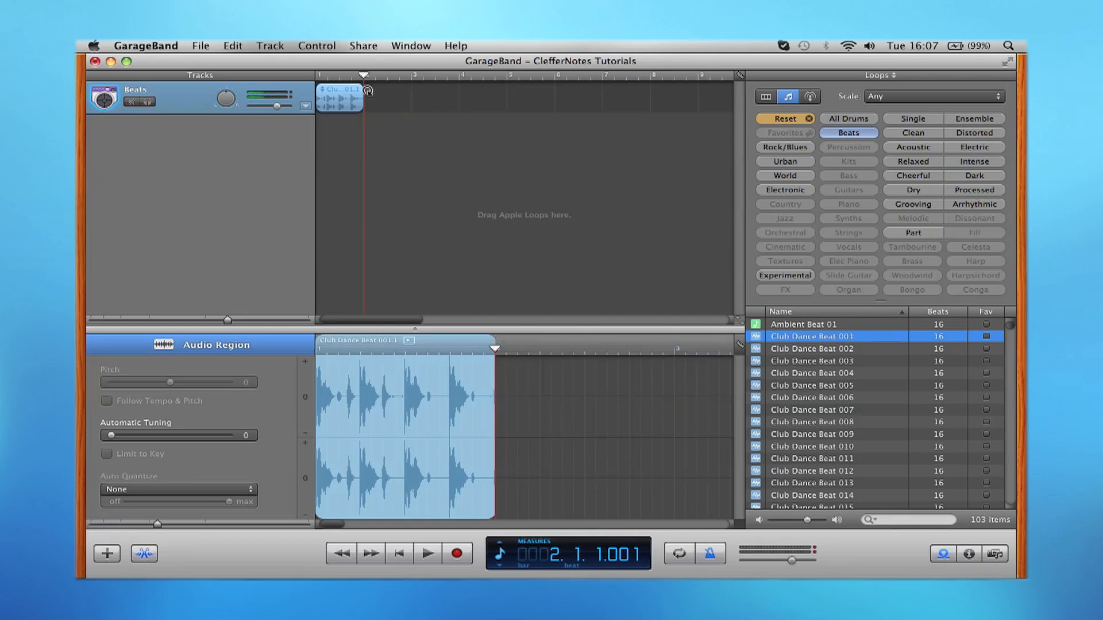
- Loop the one-bar region out to bar 5, then play it back and stop
click(108, 401)
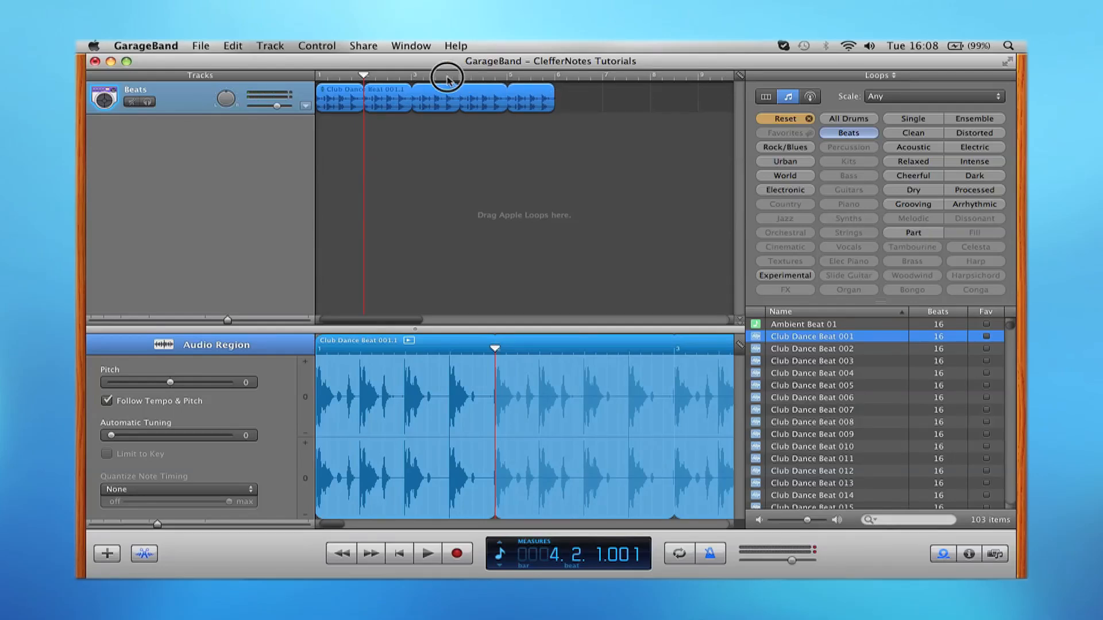
click(428, 553)
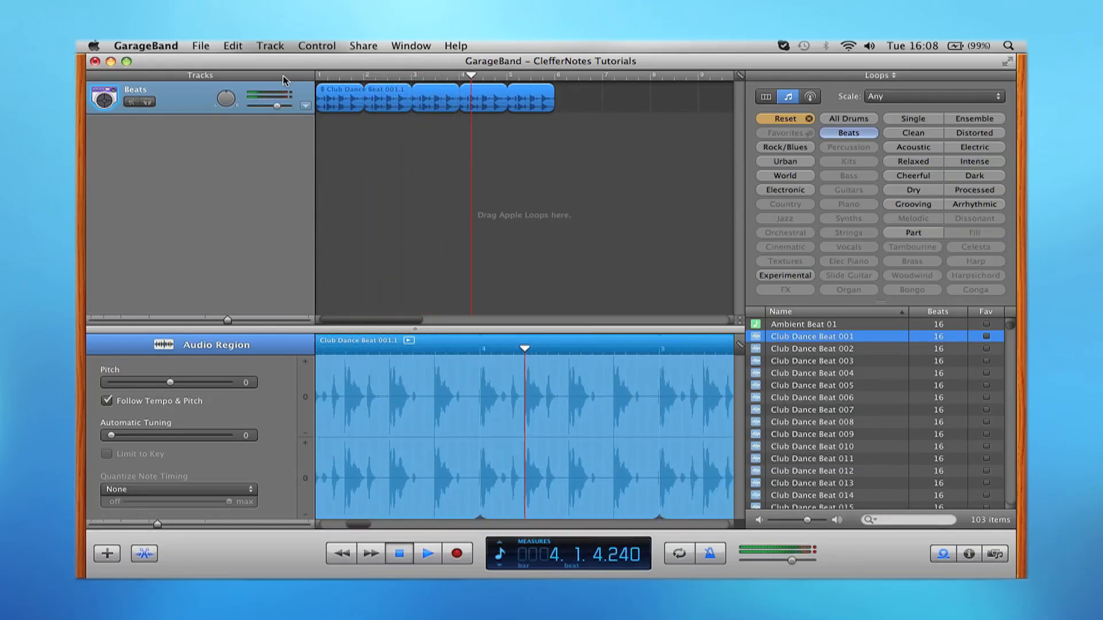
click(399, 553)
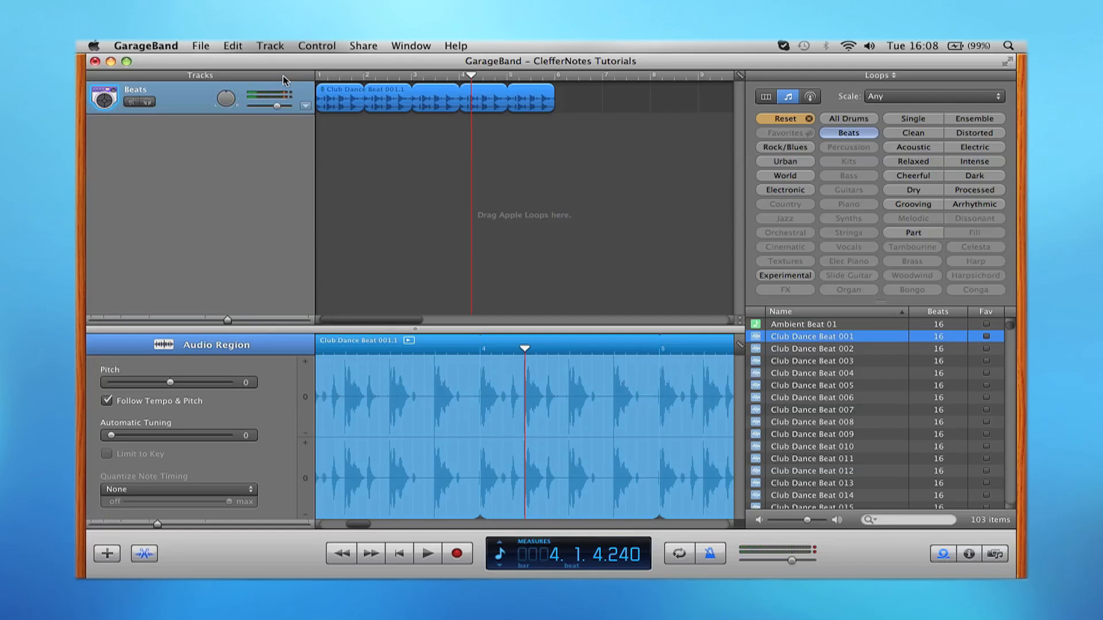